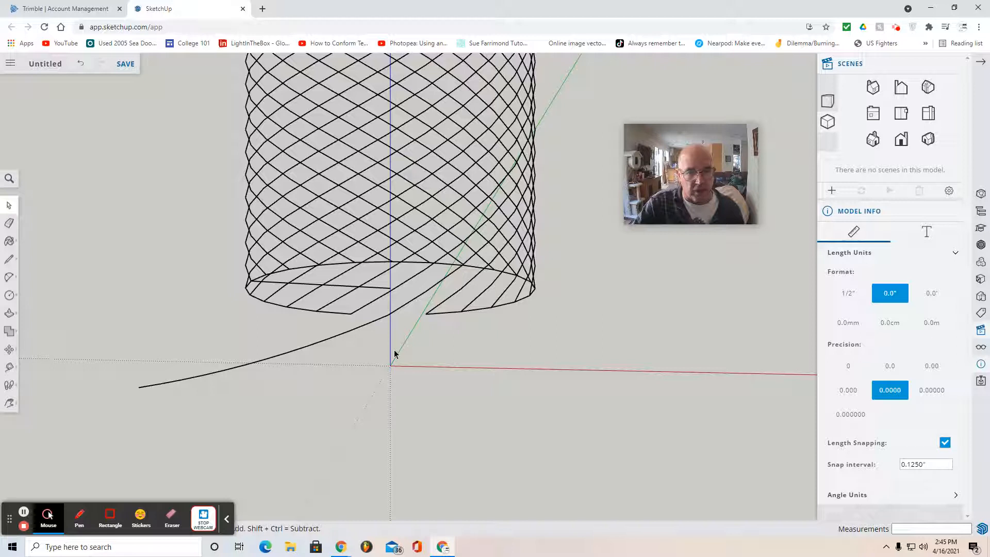
pyautogui.moveTo(361, 331)
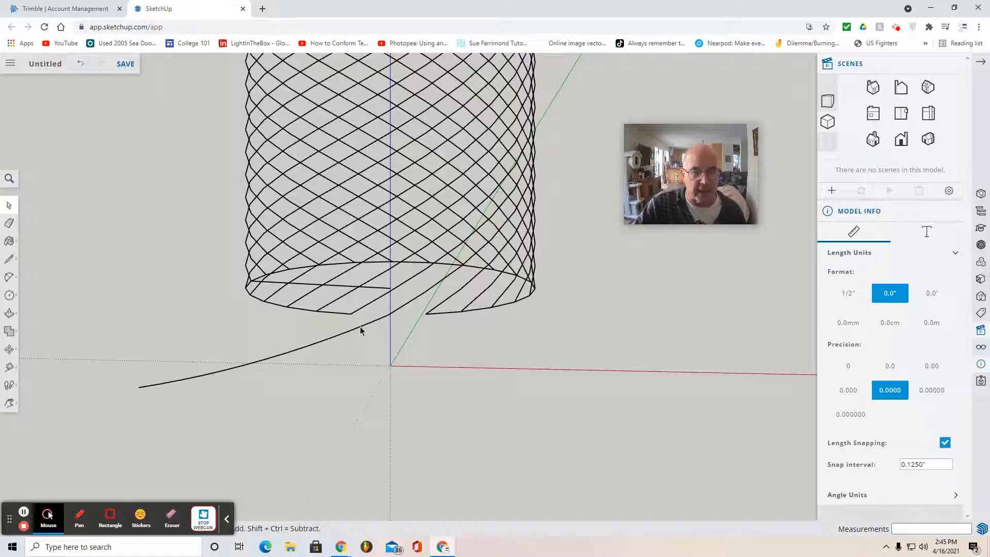
# Select the helix curve wound around the crosshatched cylinder.
pyautogui.click(361, 328)
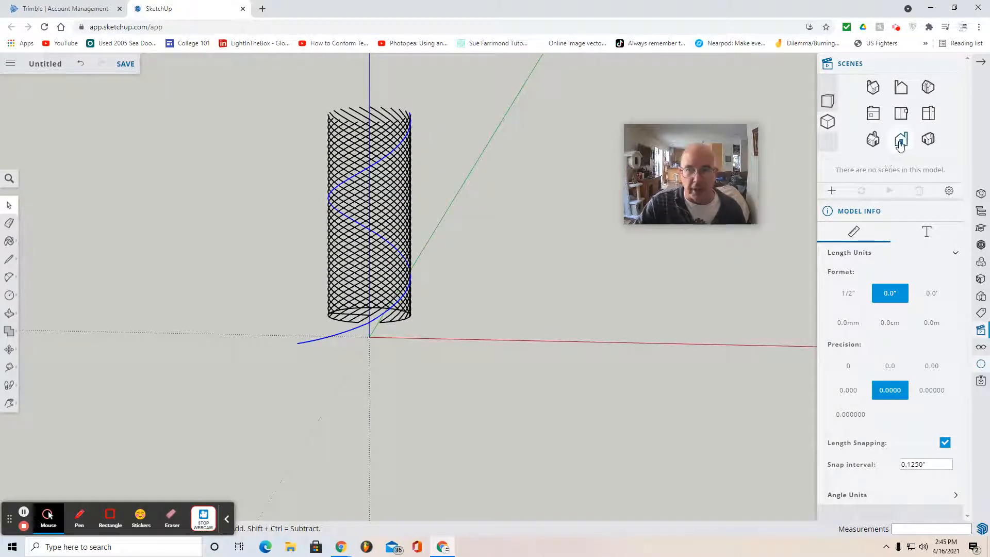
# Switch to the Front scene, delete the hatched cylinder, and zoom to frame the helix.
pyautogui.click(901, 139)
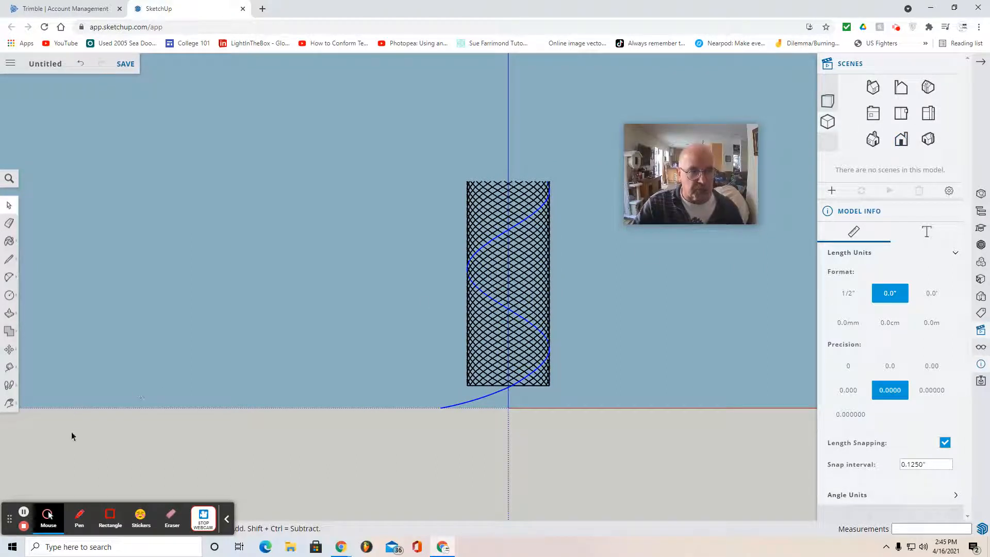
pyautogui.click(9, 406)
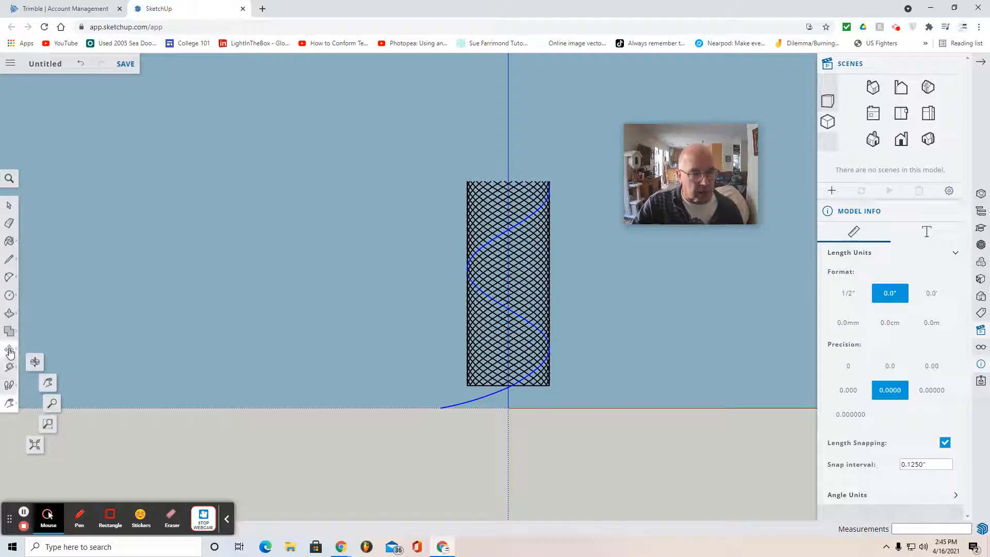
pyautogui.click(9, 351)
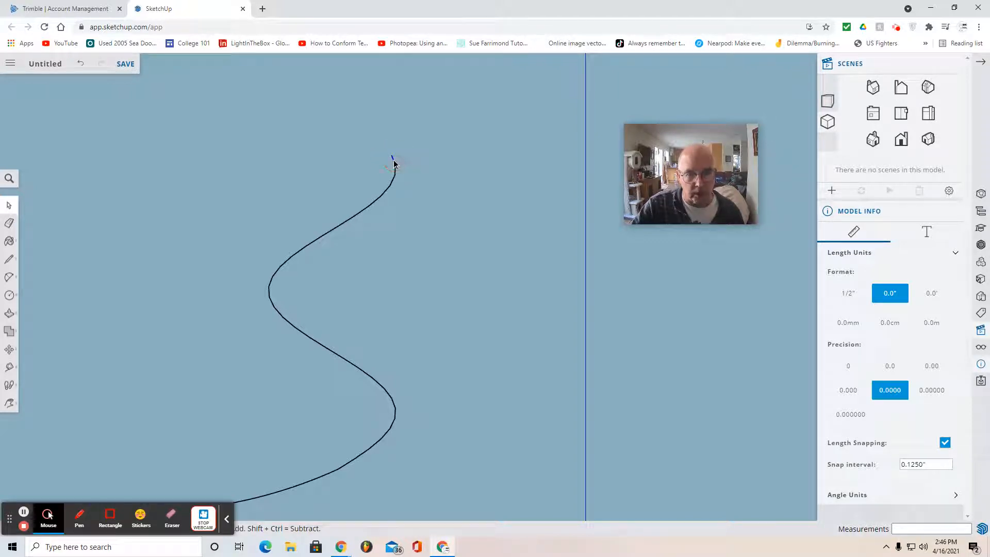
pyautogui.click(396, 172)
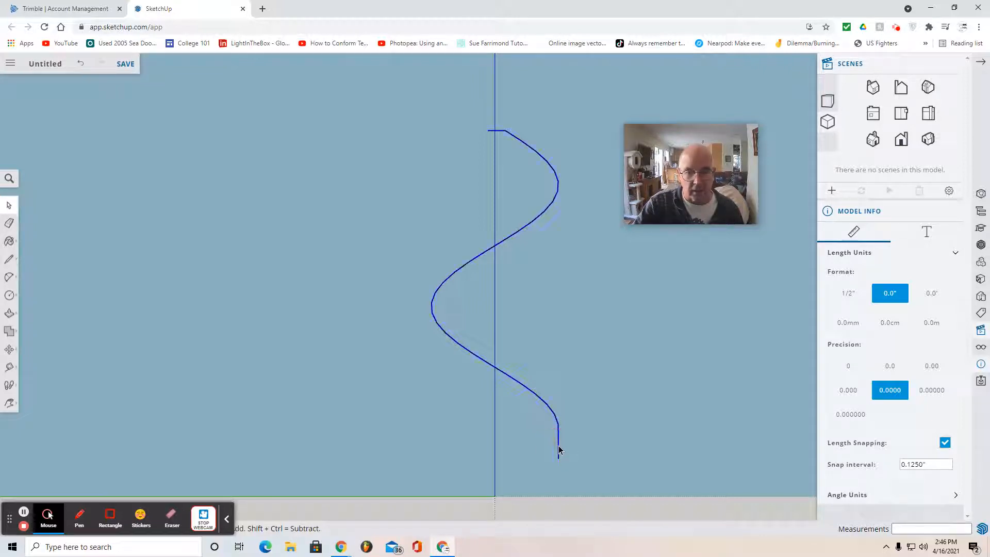
# Weld the helix and its straight end segments into a single curve.
pyautogui.rightClick(559, 450)
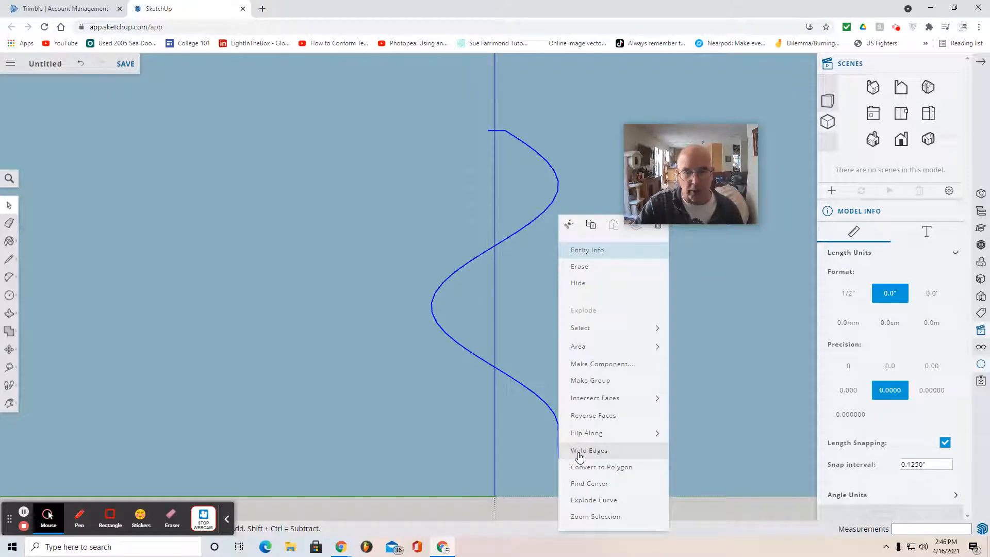
pyautogui.click(588, 450)
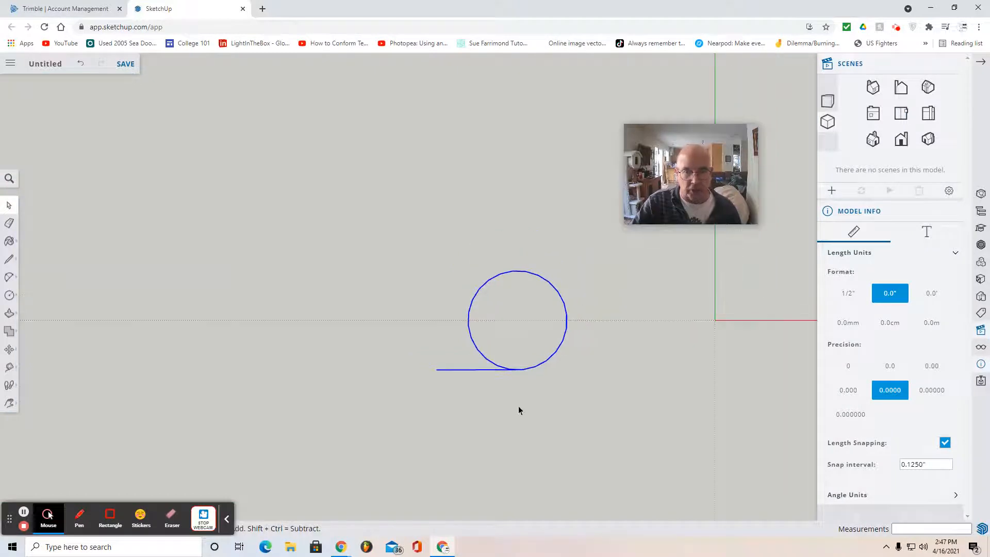
# Move the welded helix so its lower endpoint meets the origin, then view from Front.
pyautogui.click(9, 349)
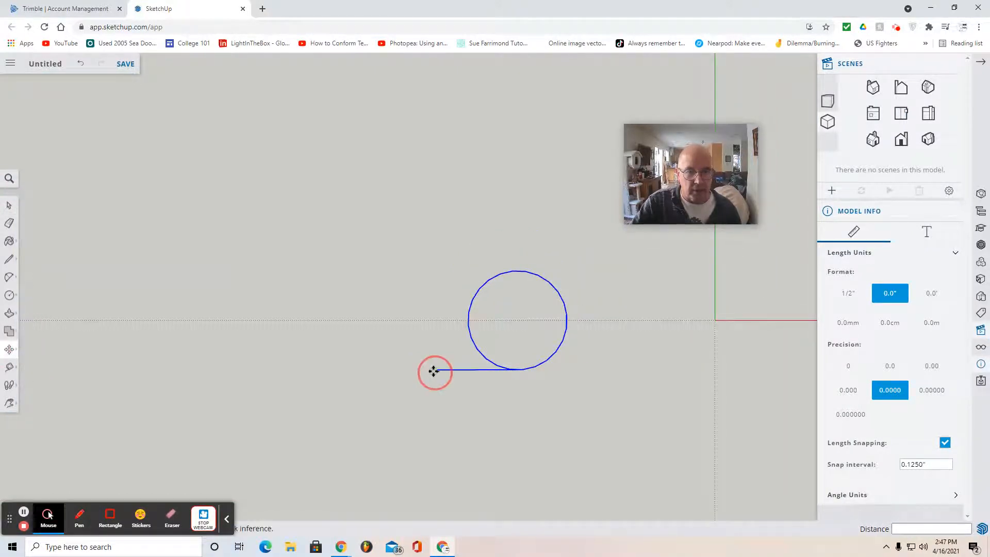
pyautogui.moveTo(434, 371); pyautogui.dragTo(627, 372)
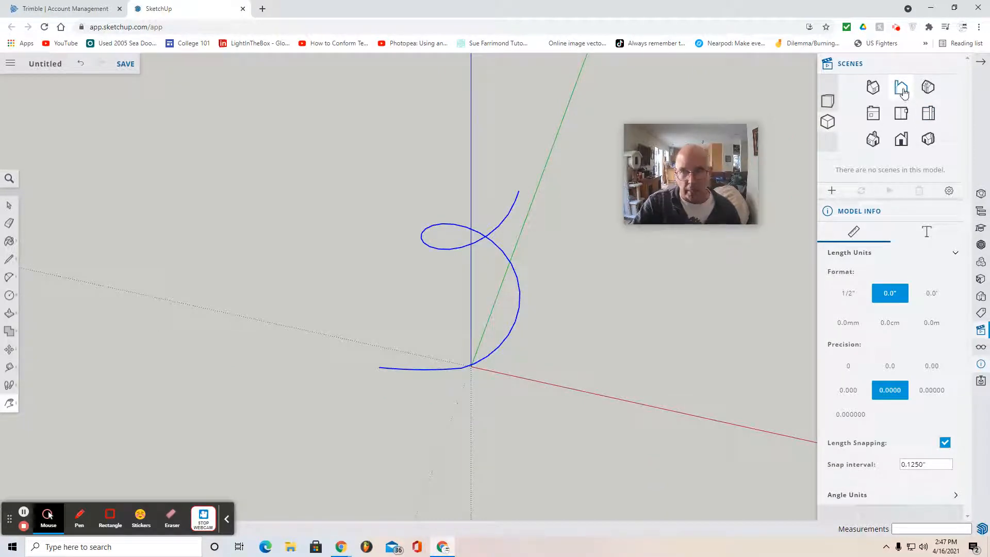
pyautogui.click(901, 87)
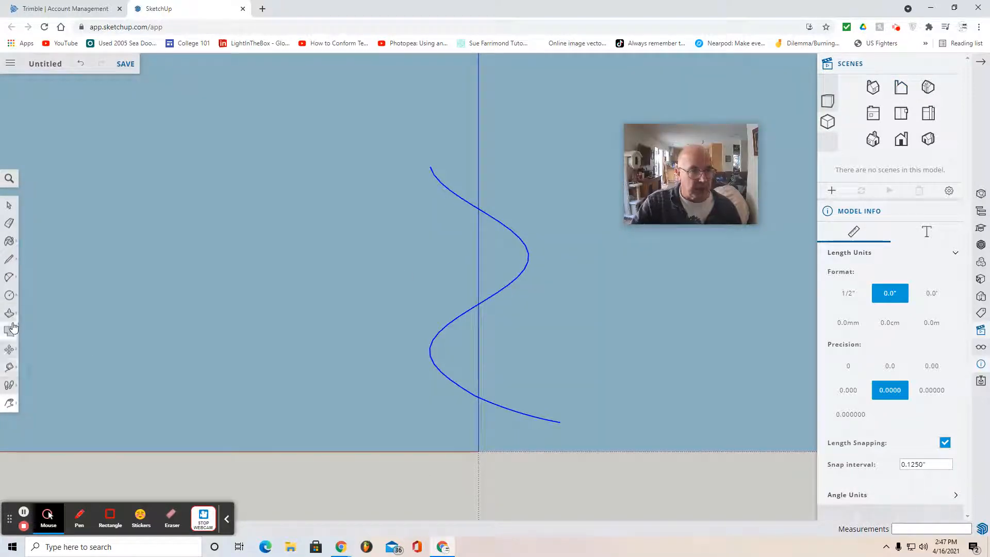
pyautogui.moveTo(9, 295)
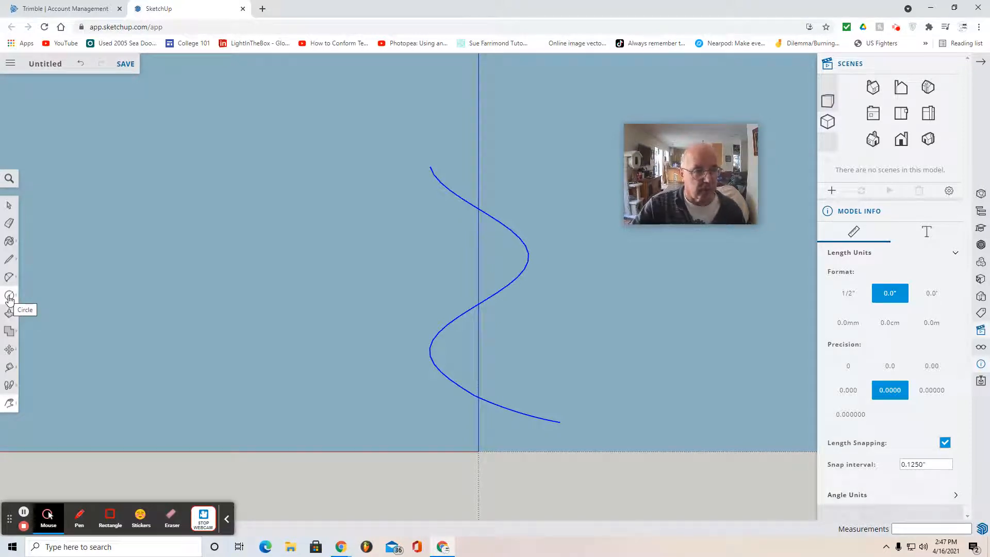
# Draw a radius-14 circle beside the helix as the tube's profile.
pyautogui.click(10, 298)
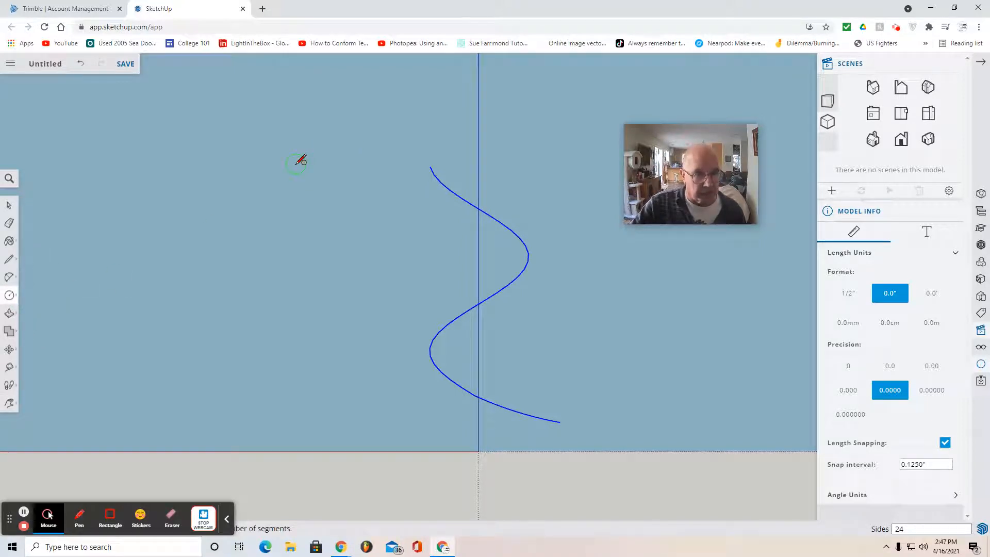
pyautogui.moveTo(296, 162); pyautogui.dragTo(326, 183)
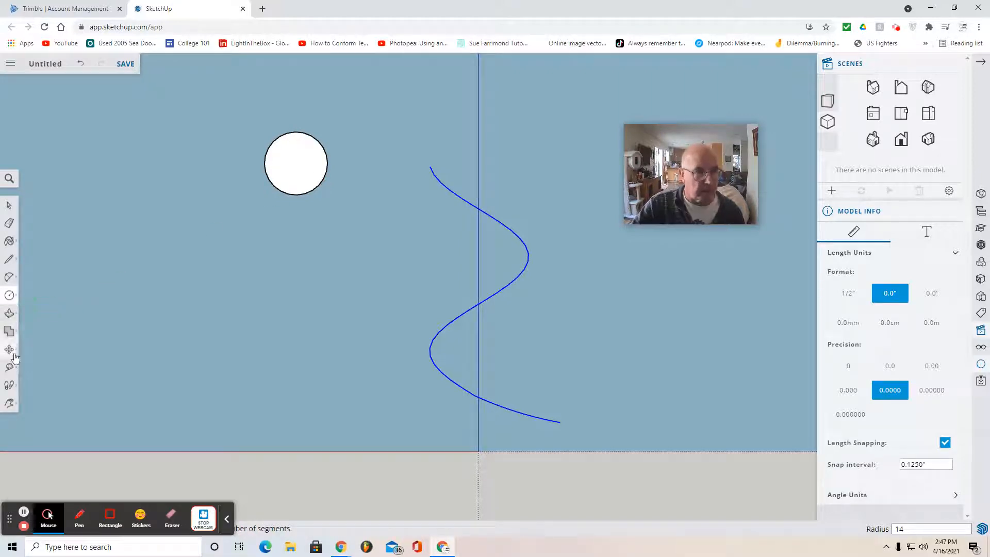
pyautogui.click(9, 314)
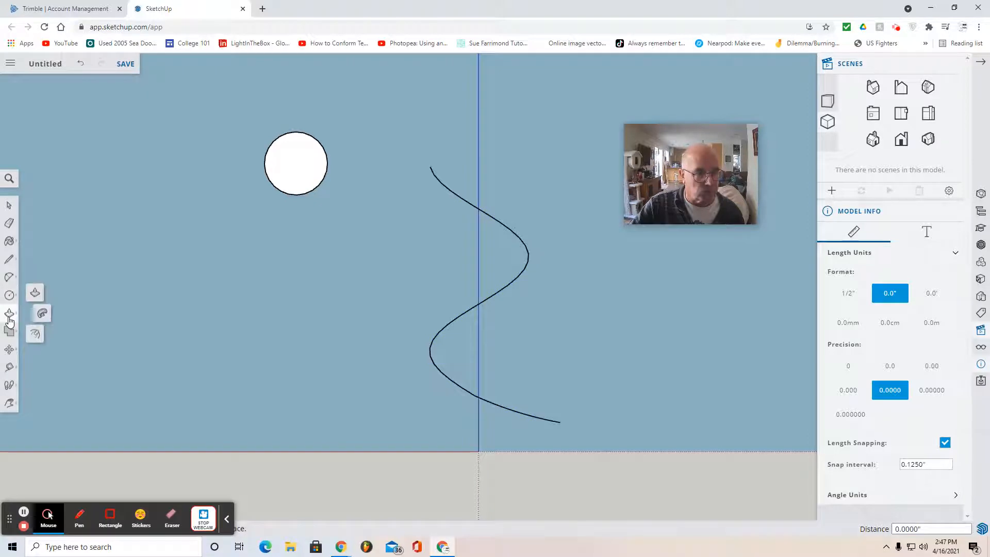
pyautogui.moveTo(35, 333)
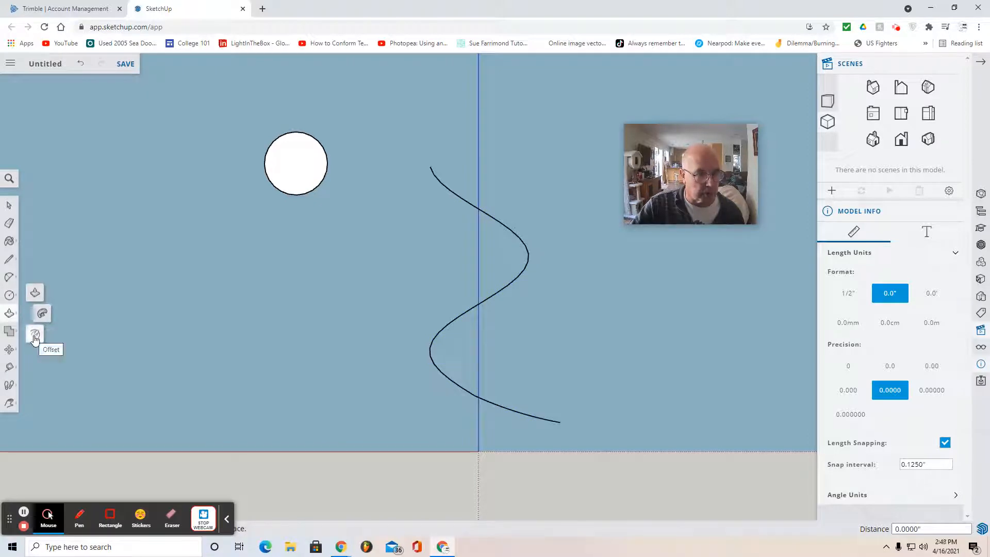
pyautogui.click(34, 334)
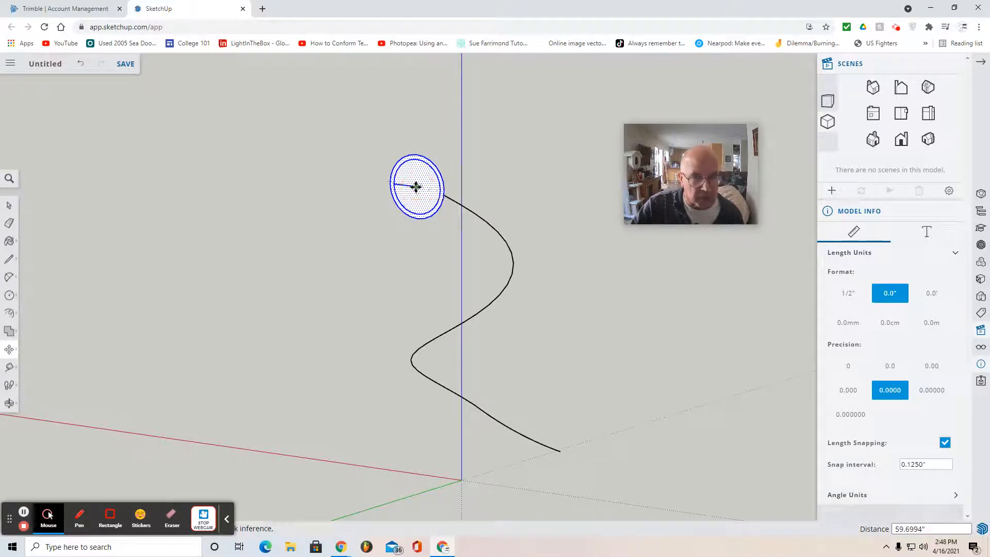
pyautogui.moveTo(351, 270)
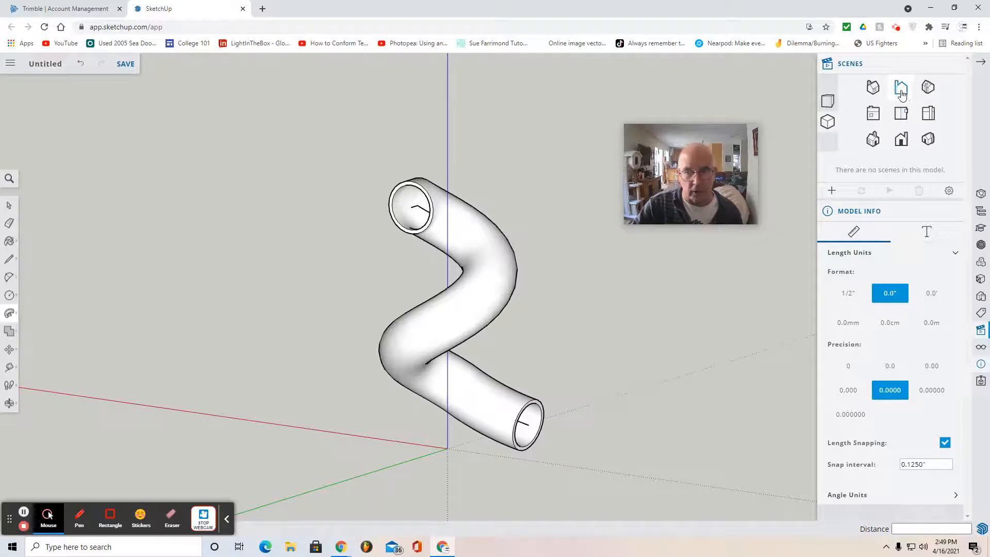
# From Front view, draw a rectangle left of the tube and enter its dimensions.
pyautogui.click(901, 88)
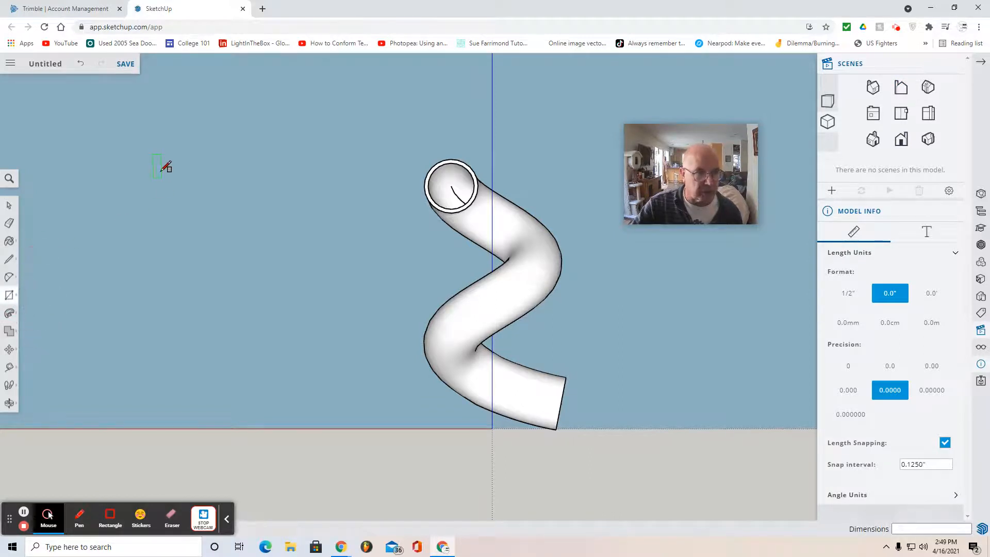
pyautogui.moveTo(158, 167); pyautogui.dragTo(240, 214)
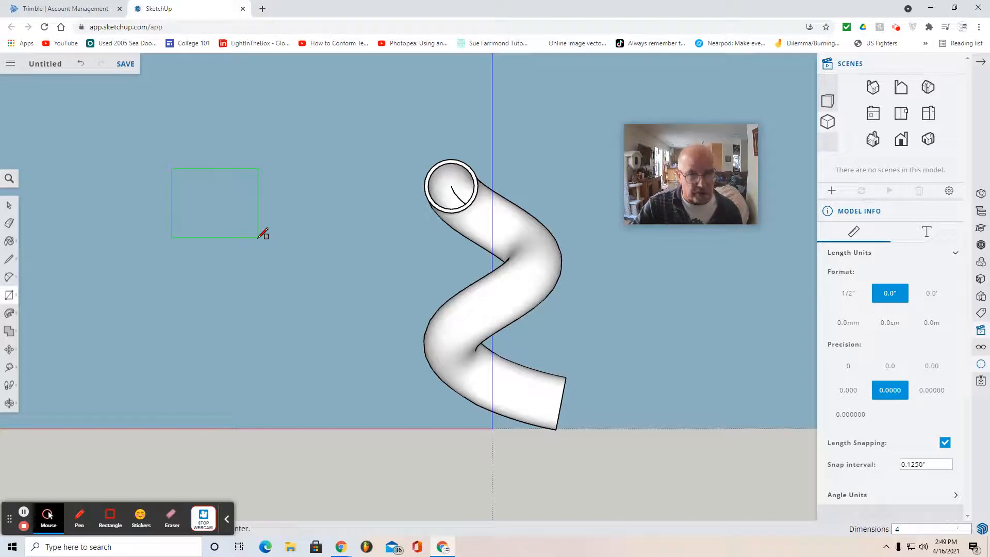
pyautogui.write('4')
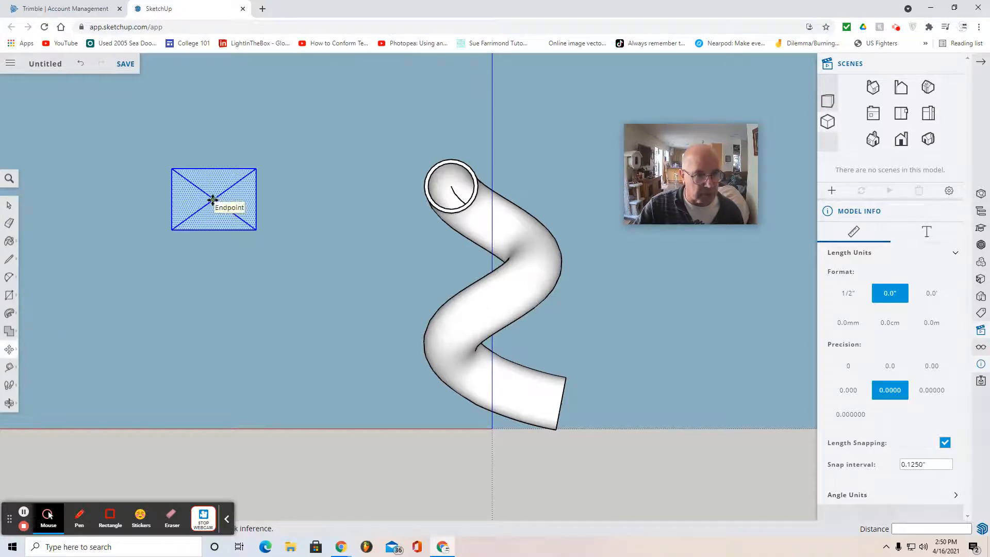
# Drag the rectangle by its center onto the tube's top opening.
pyautogui.moveTo(213, 199); pyautogui.dragTo(454, 188)
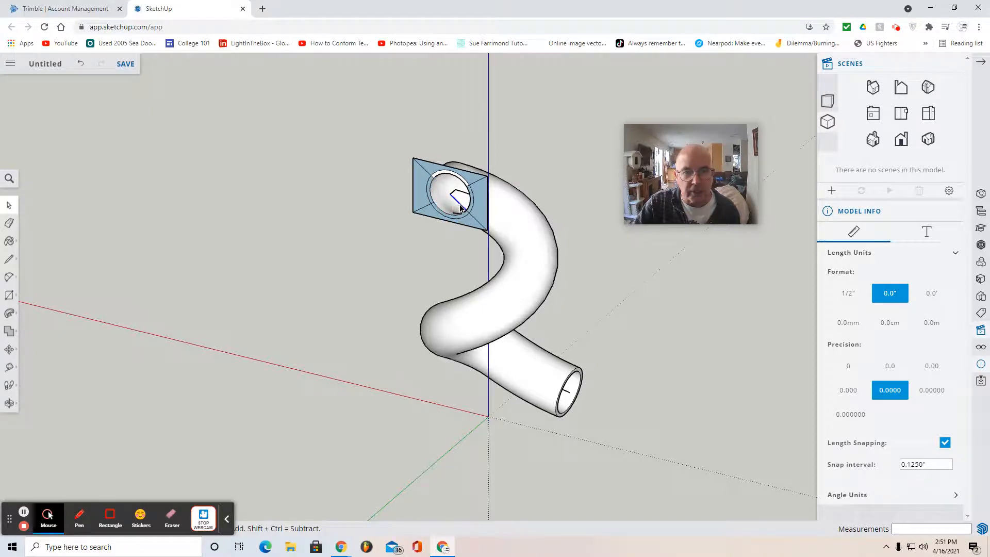
pyautogui.moveTo(477, 228)
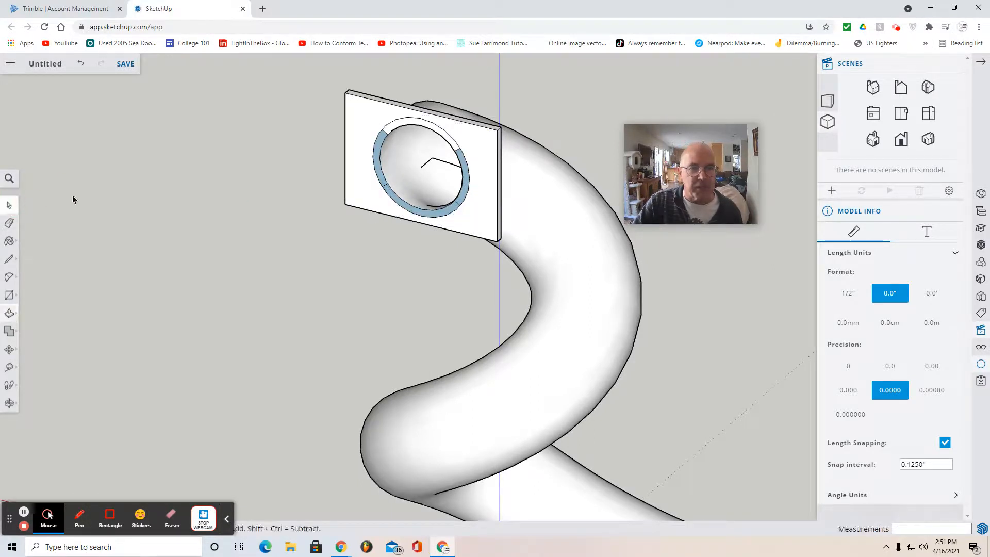
pyautogui.moveTo(377, 167)
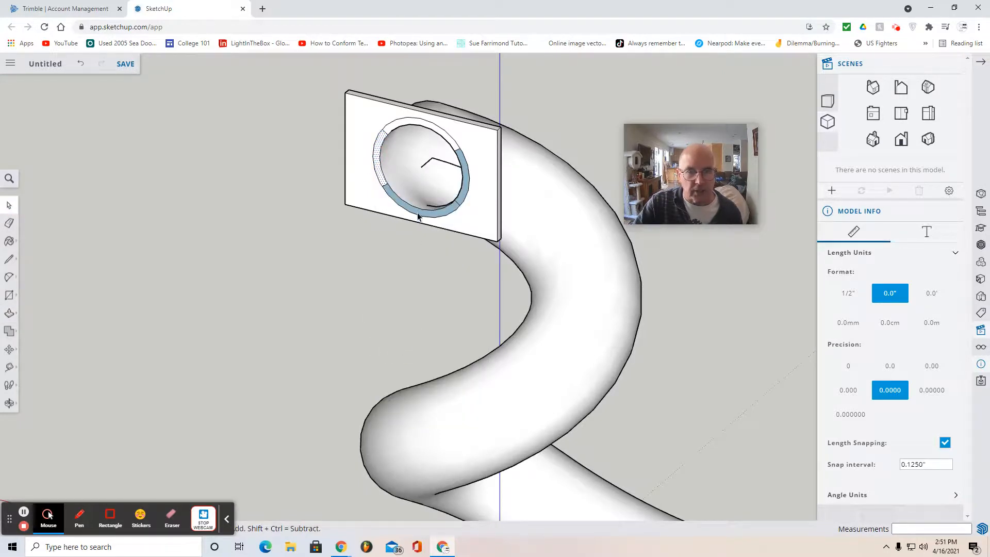
# Right-click the leftover ring inside the plate opening to erase it.
pyautogui.rightClick(417, 217)
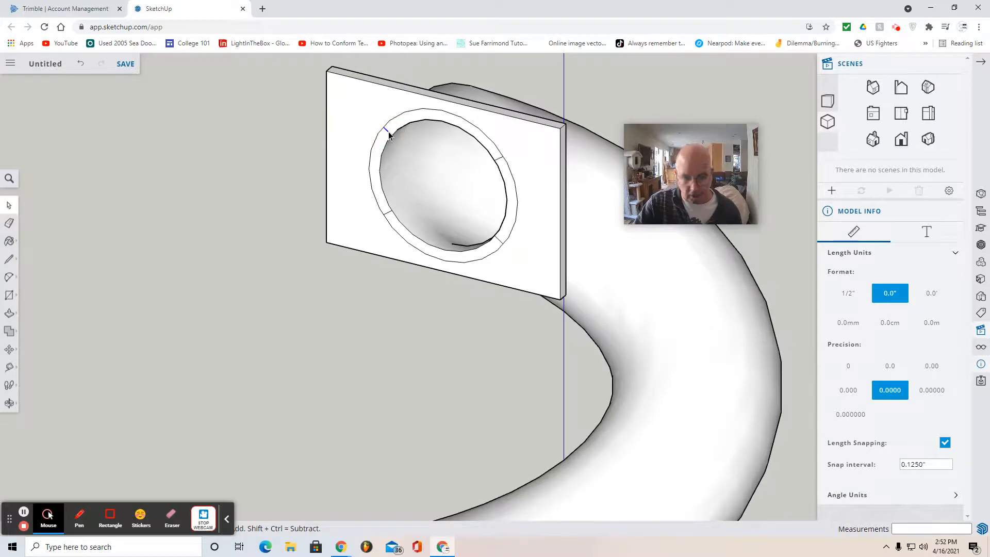
pyautogui.moveTo(499, 161)
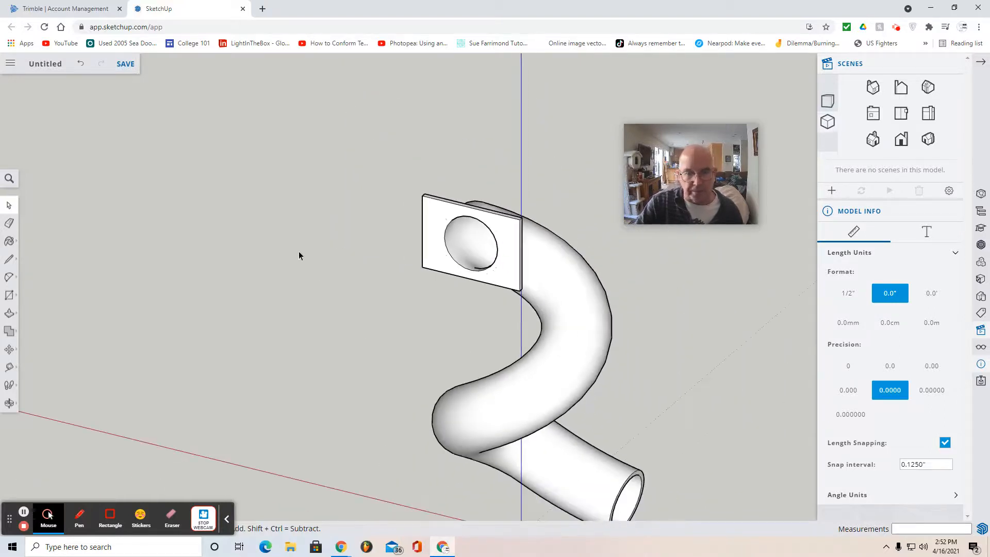
pyautogui.moveTo(125, 63)
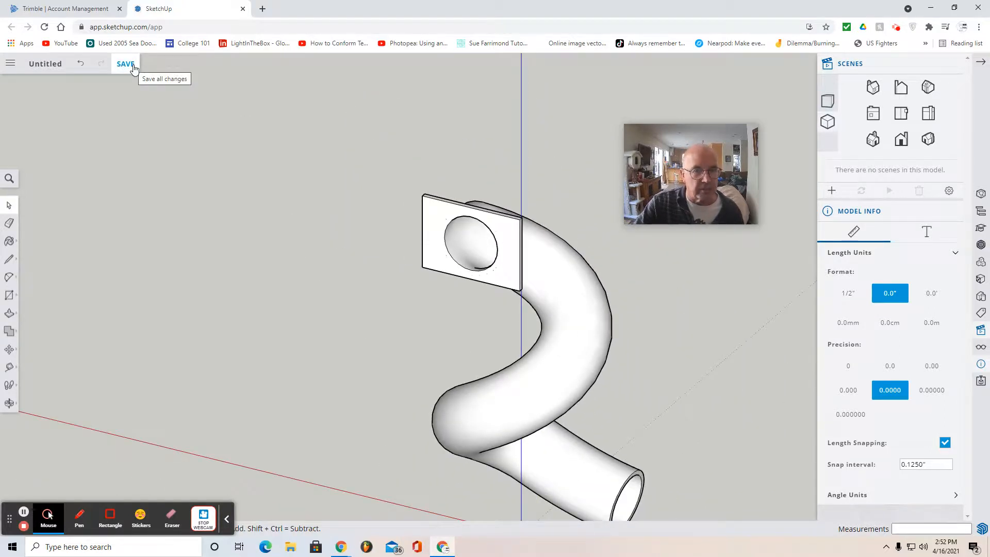
# Save the model under the name 'Spiral Tube Slide' in SketchUp project's Playground 2.
pyautogui.click(124, 63)
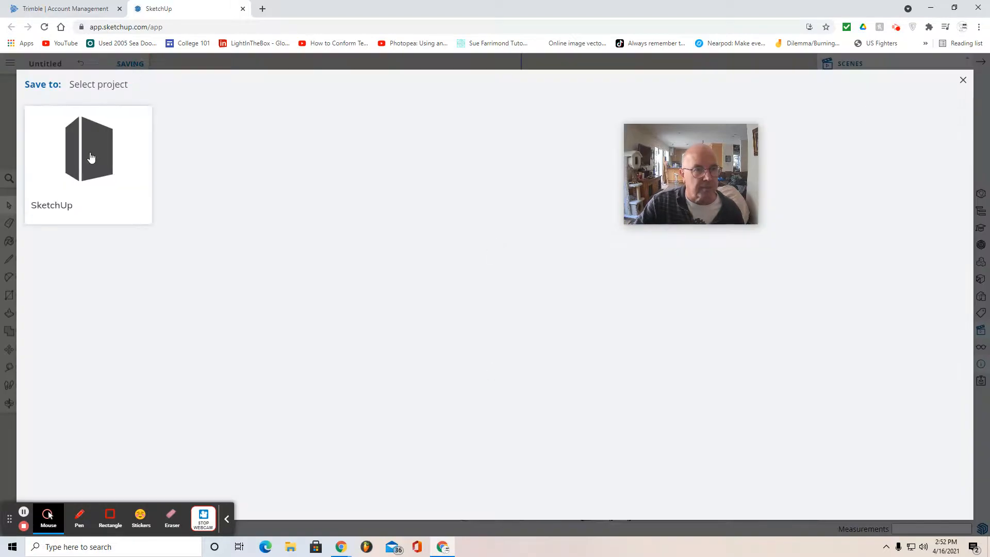
pyautogui.click(88, 149)
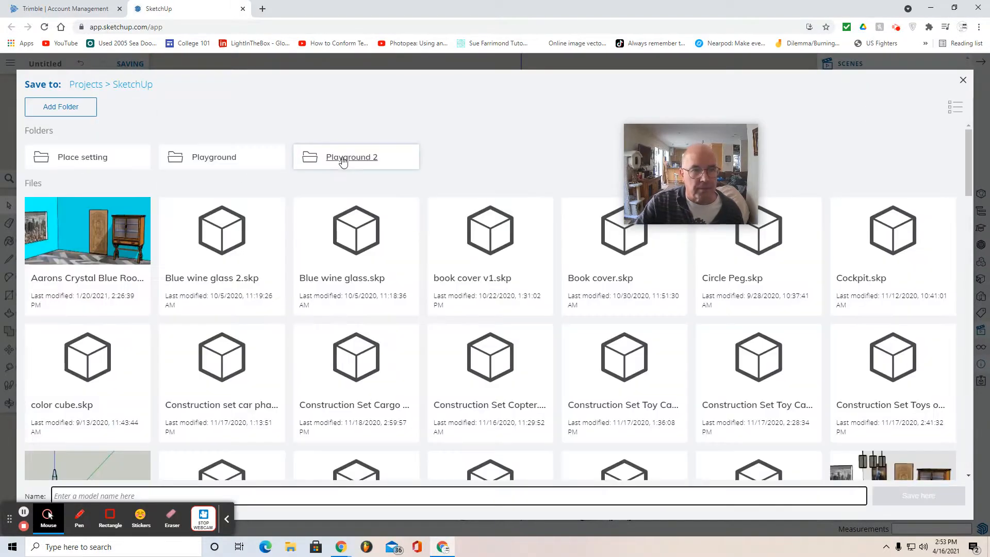
pyautogui.click(351, 157)
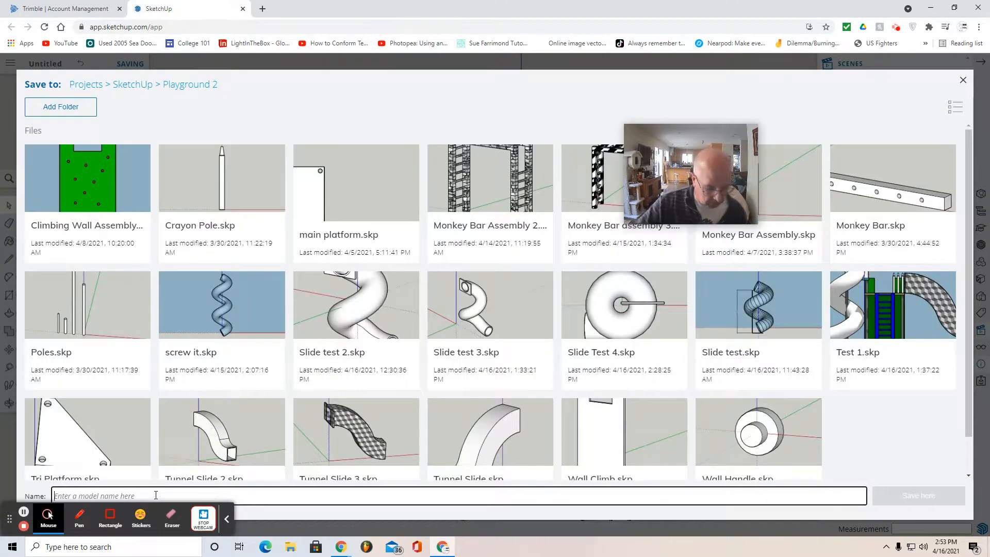
pyautogui.write('Spr')
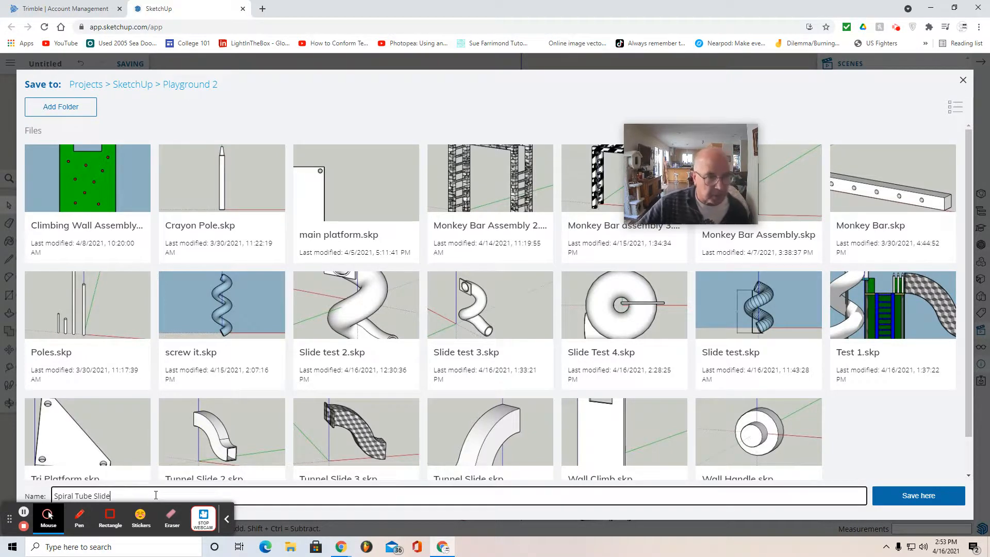
pyautogui.click(917, 495)
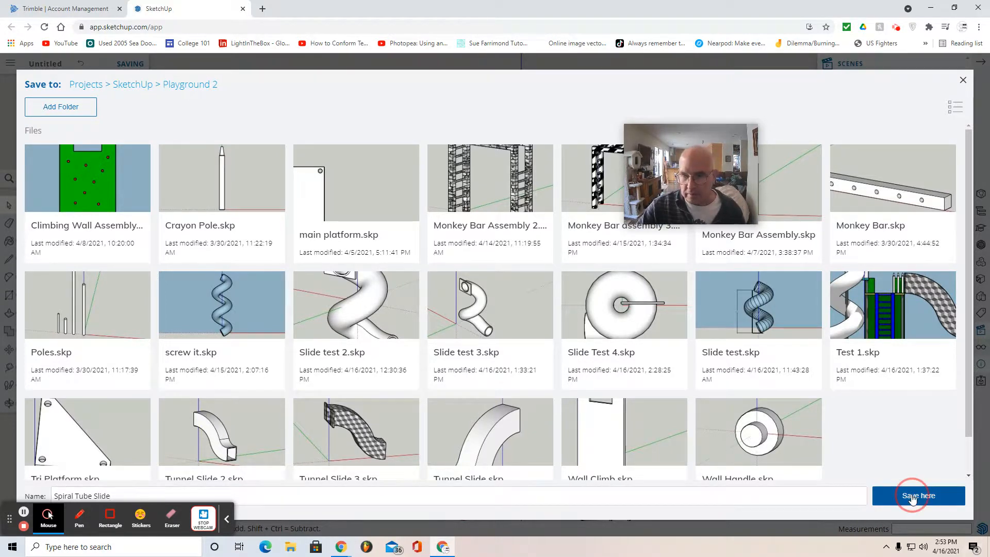
pyautogui.click(918, 495)
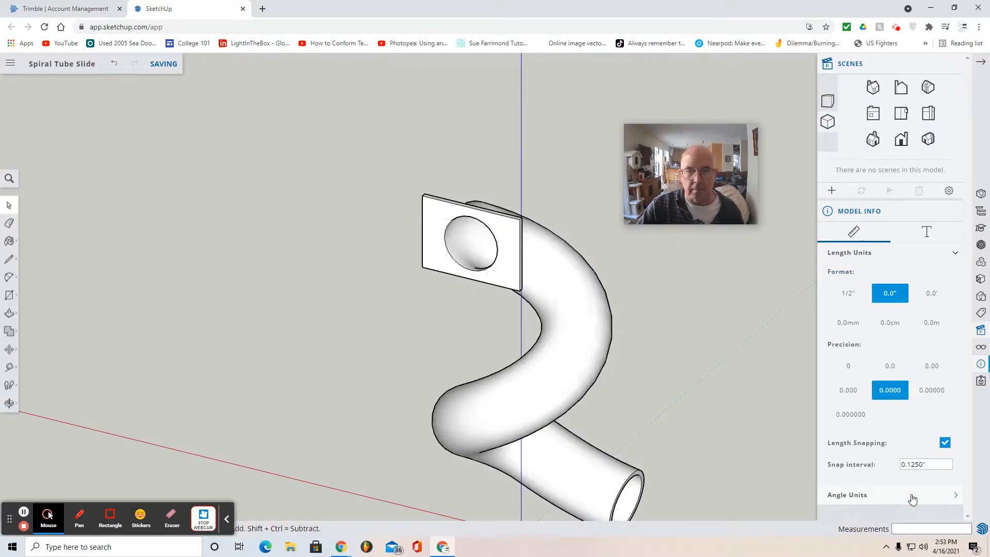
pyautogui.moveTo(30, 425)
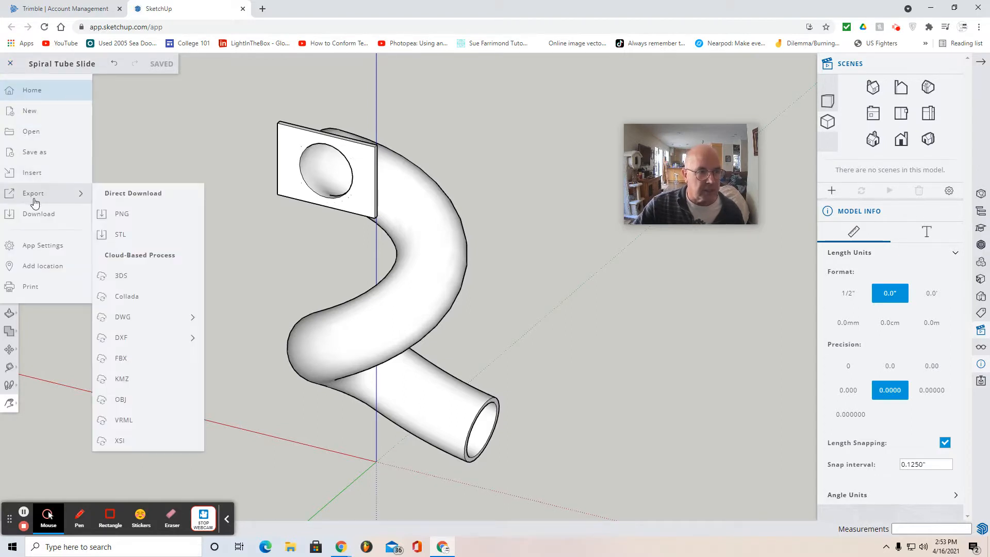
# Pick PNG as the export format and export the slide image to Downloads.
pyautogui.click(122, 213)
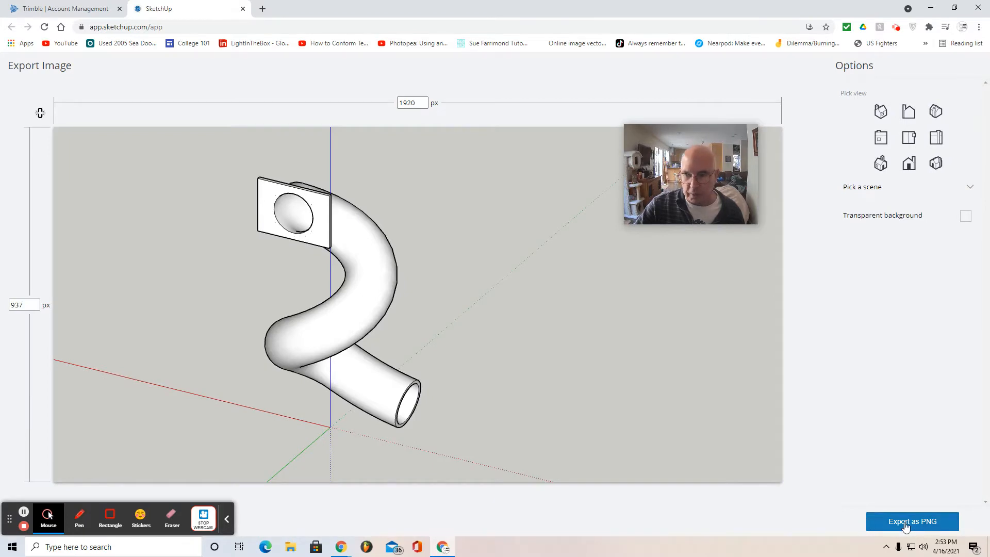
pyautogui.click(911, 521)
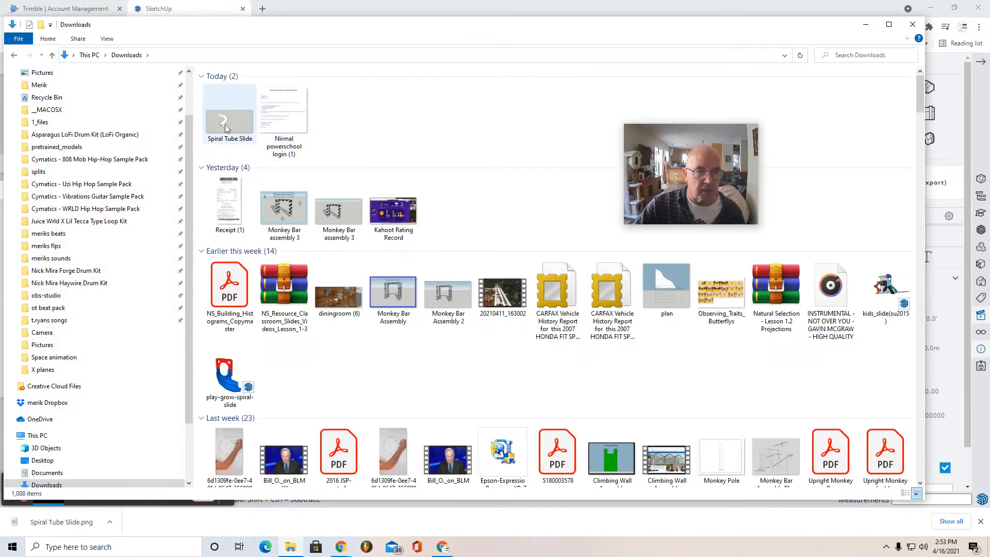
# Open the Spiral Tube Slide PNG from Downloads in Paint and zoom out to show it whole.
pyautogui.doubleClick(229, 113)
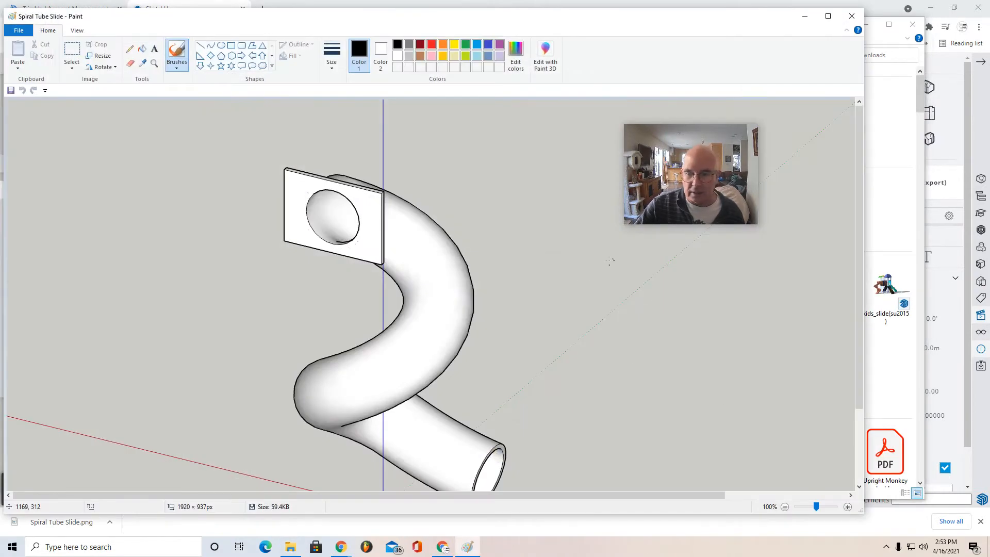
pyautogui.click(799, 507)
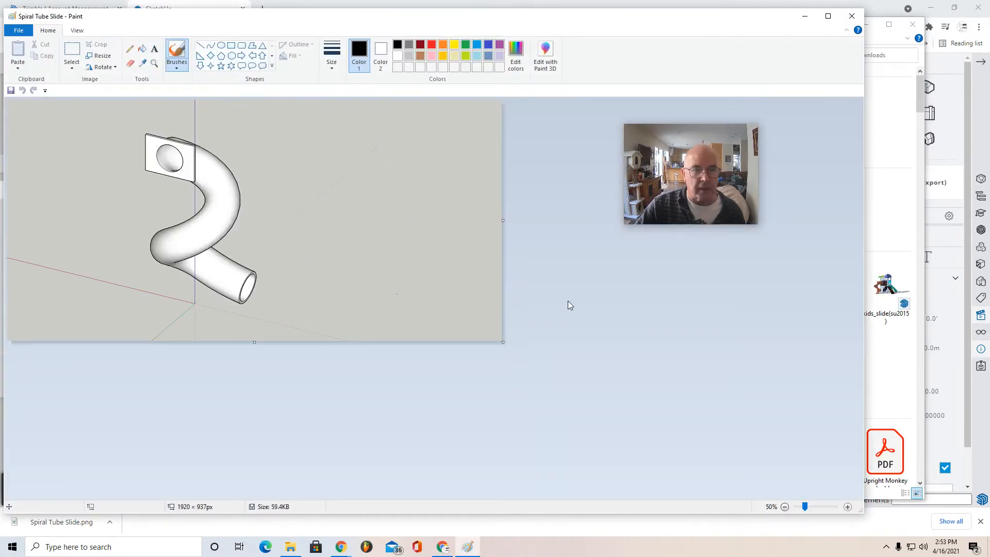